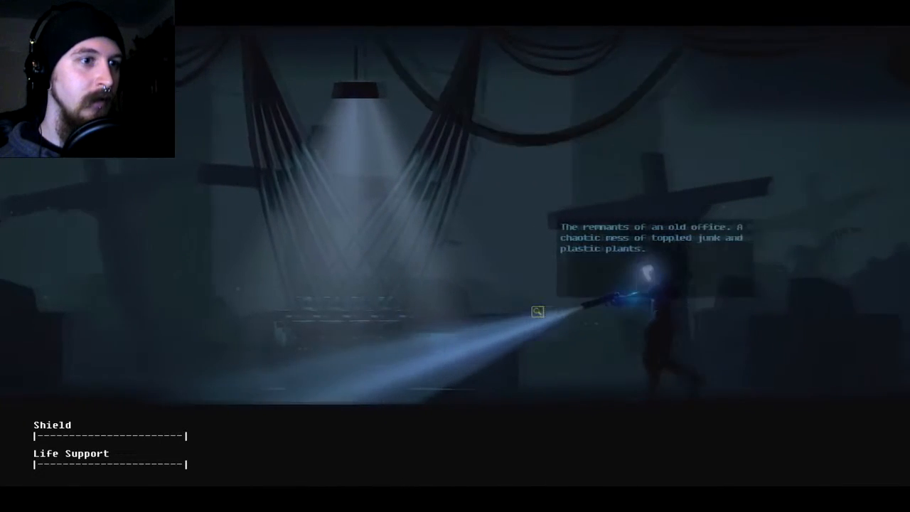
left_click(537, 312)
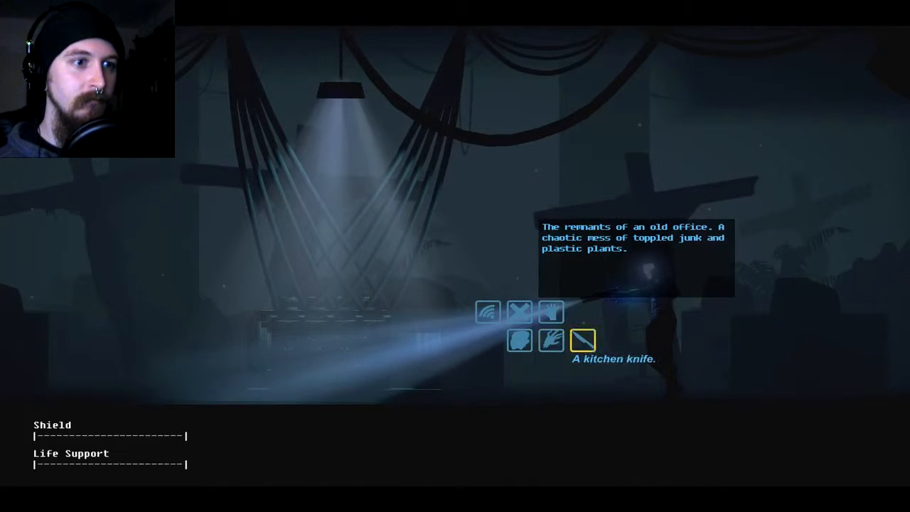
left_click(520, 339)
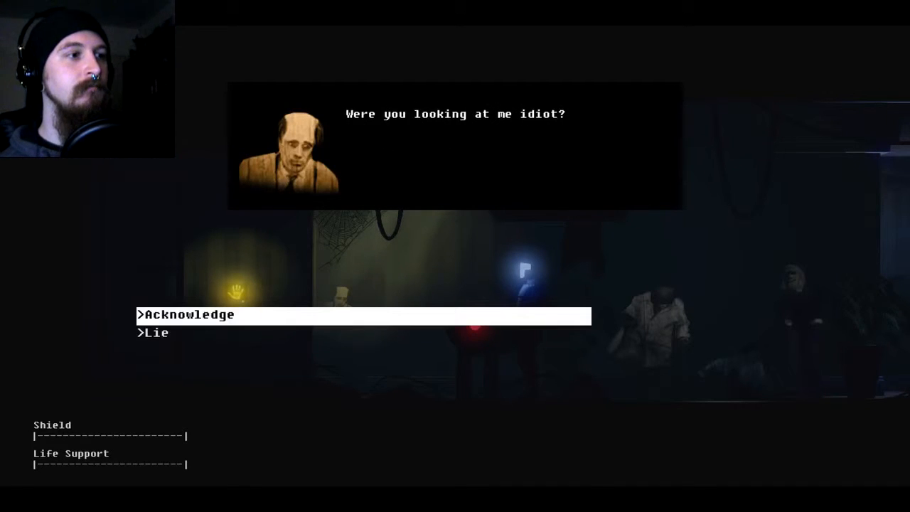
key("down")
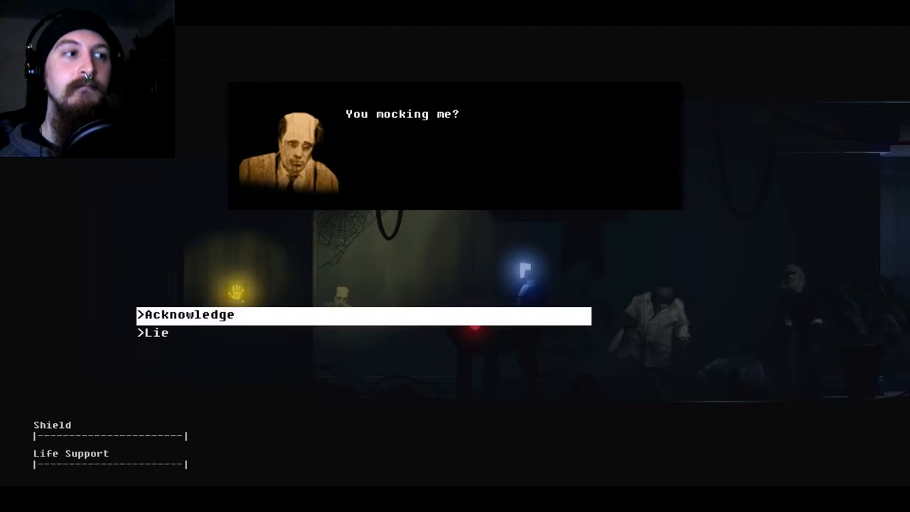
key("Down")
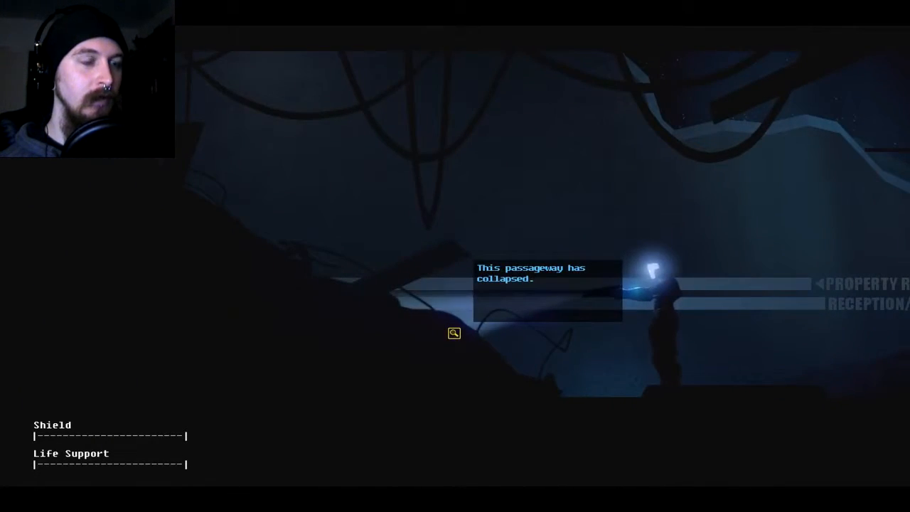
left_click(453, 332)
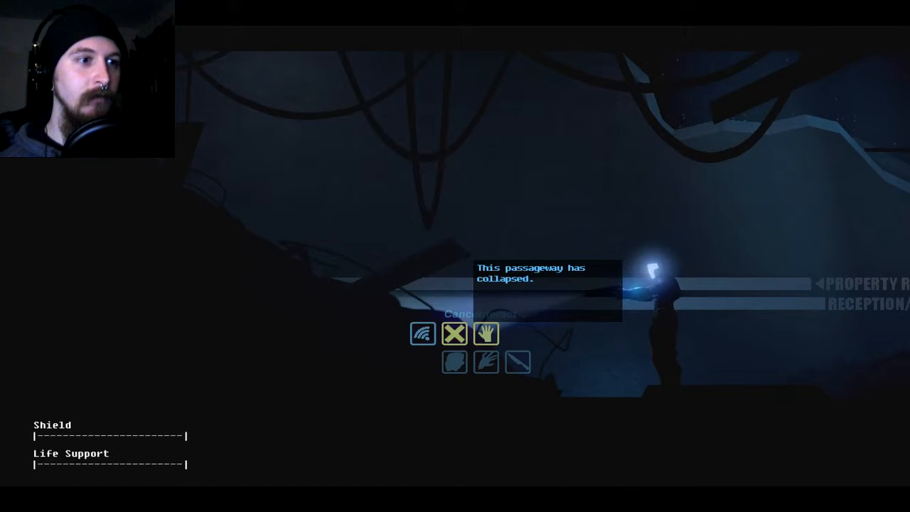
left_click(454, 333)
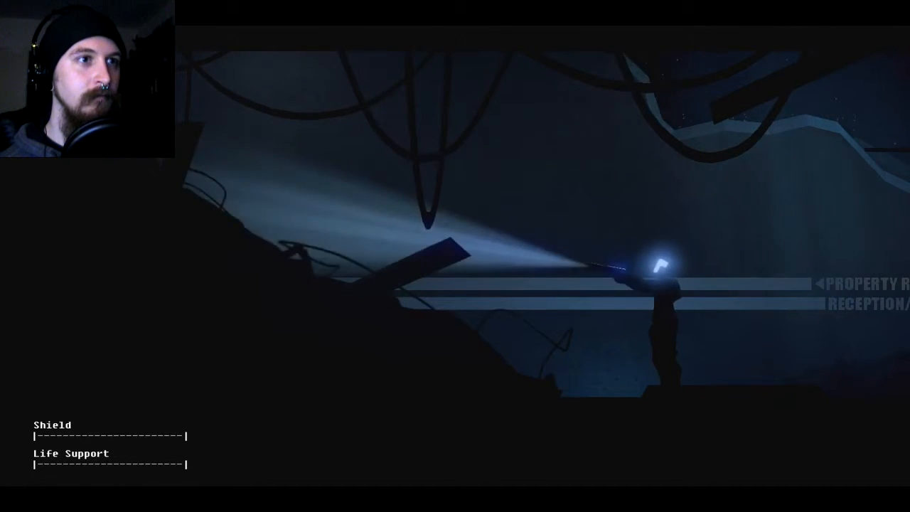